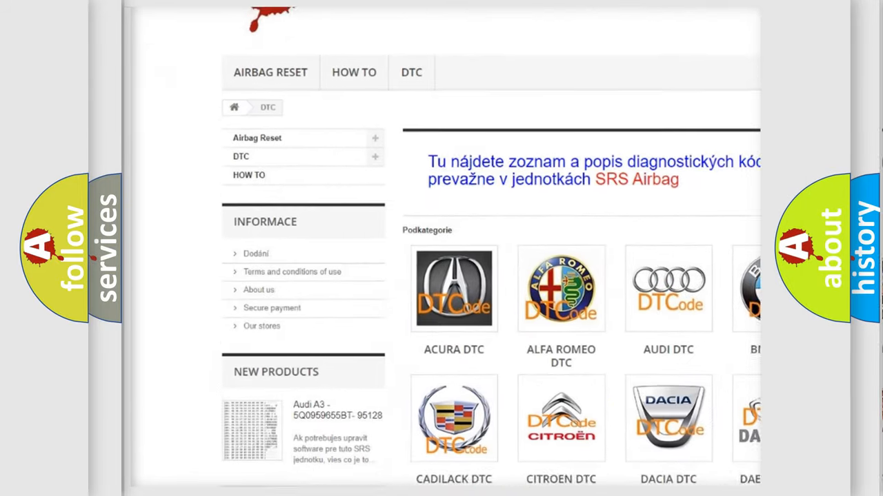
{"action": "scroll", "scroll_direction": "down", "scroll_amount": 3}
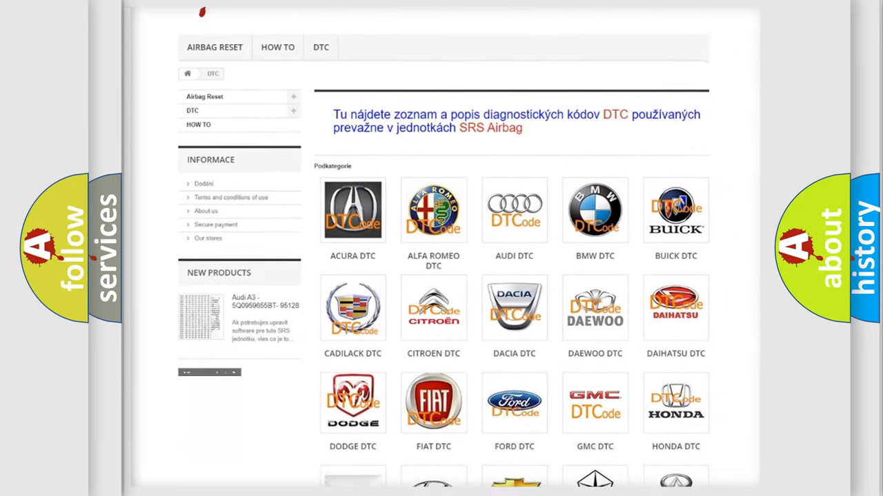
{"action": "scroll", "scroll_direction": "down", "scroll_amount": 3}
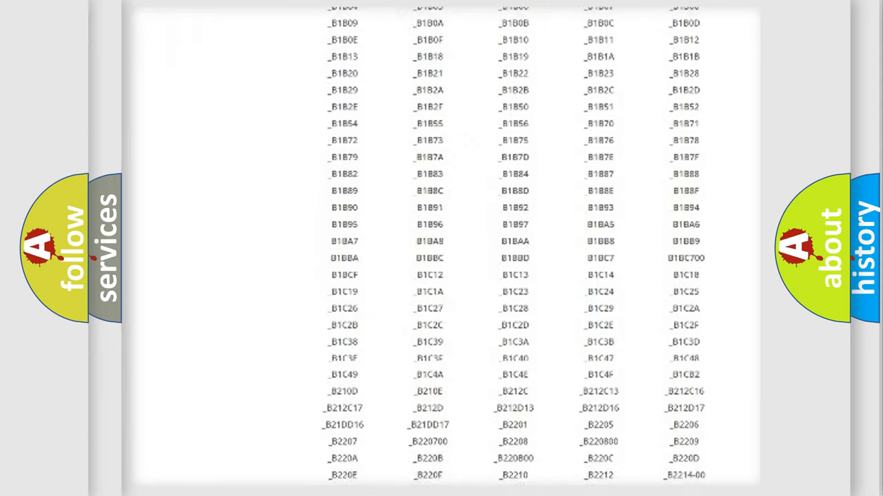
{"action": "scroll", "scroll_direction": "down", "scroll_amount": 3}
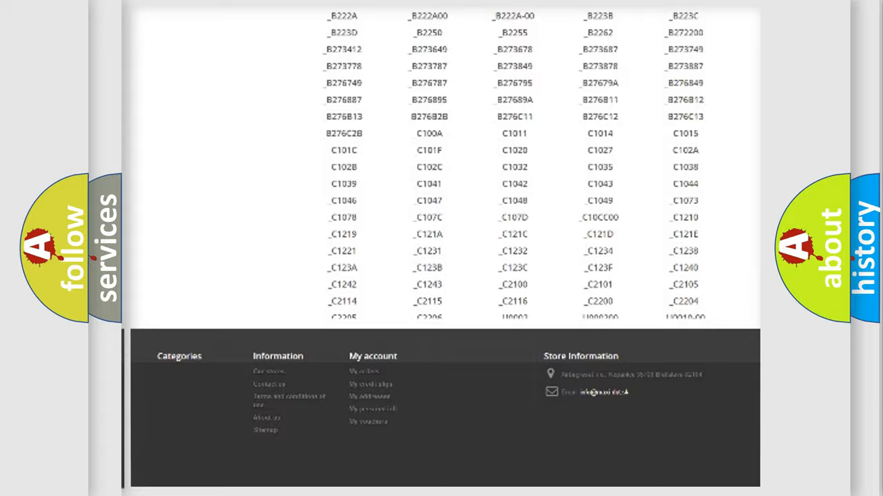